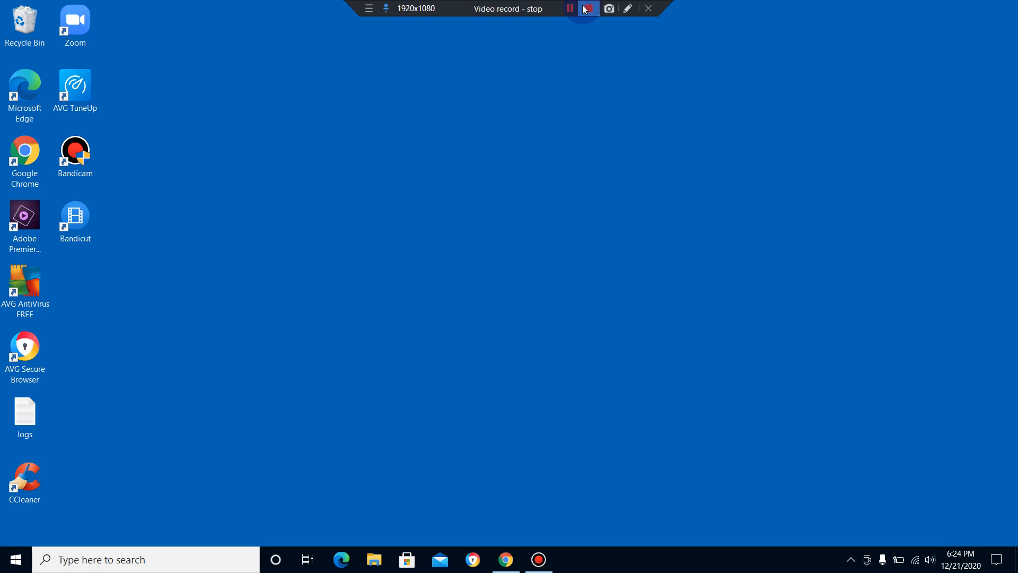
# Launch Google Chrome from its desktop shortcut to a blank new tab.
pyautogui.click(588, 8)
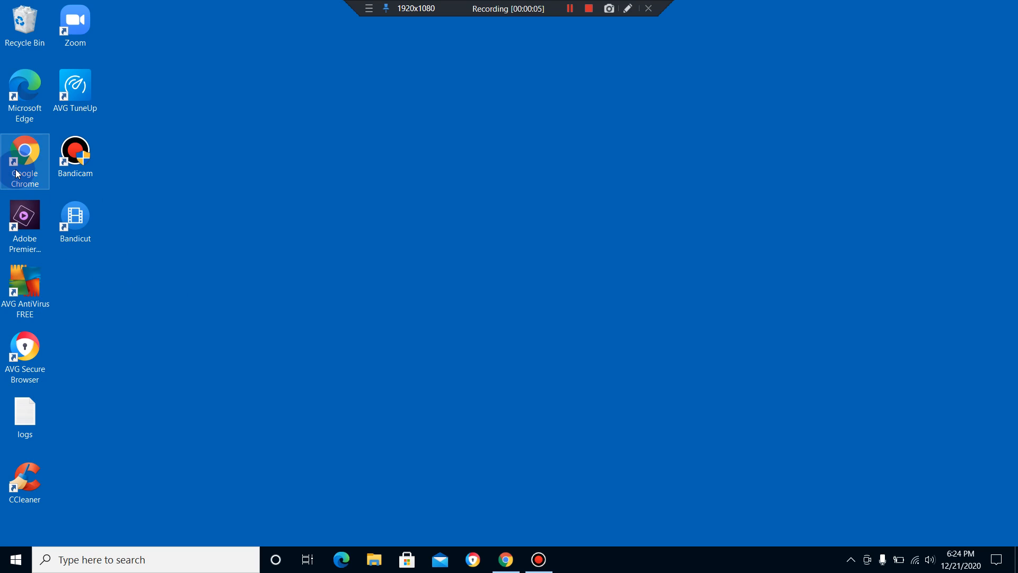
pyautogui.doubleClick(24, 156)
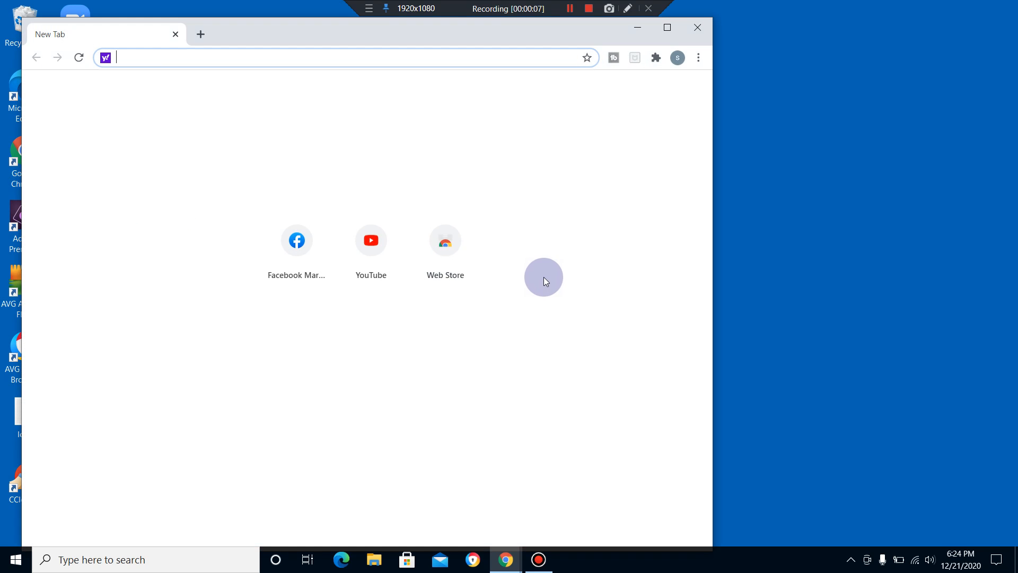
# Load Facebook Marketplace showing Today's Picks for the Rockford area.
pyautogui.click(296, 239)
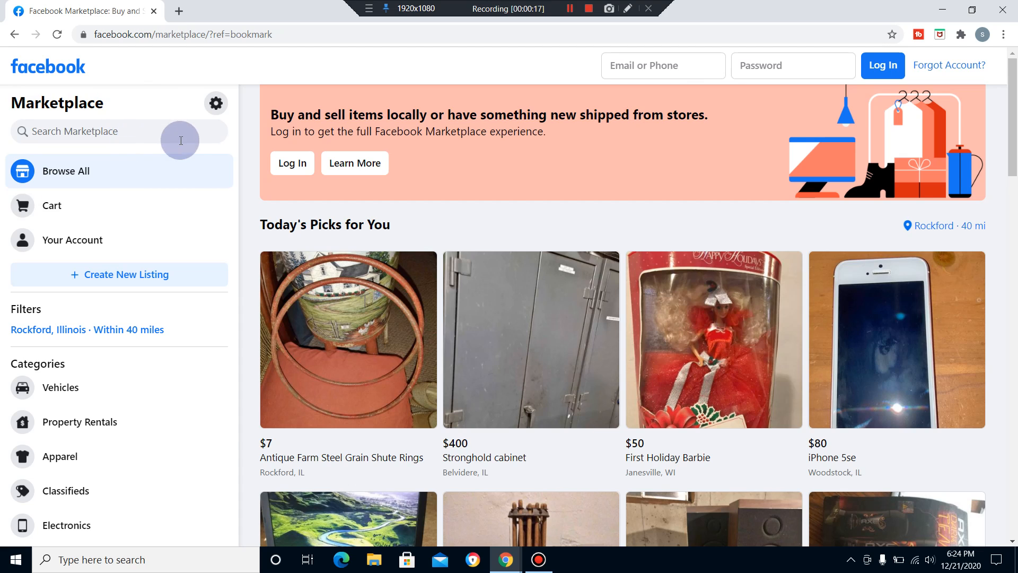
pyautogui.moveTo(104, 125)
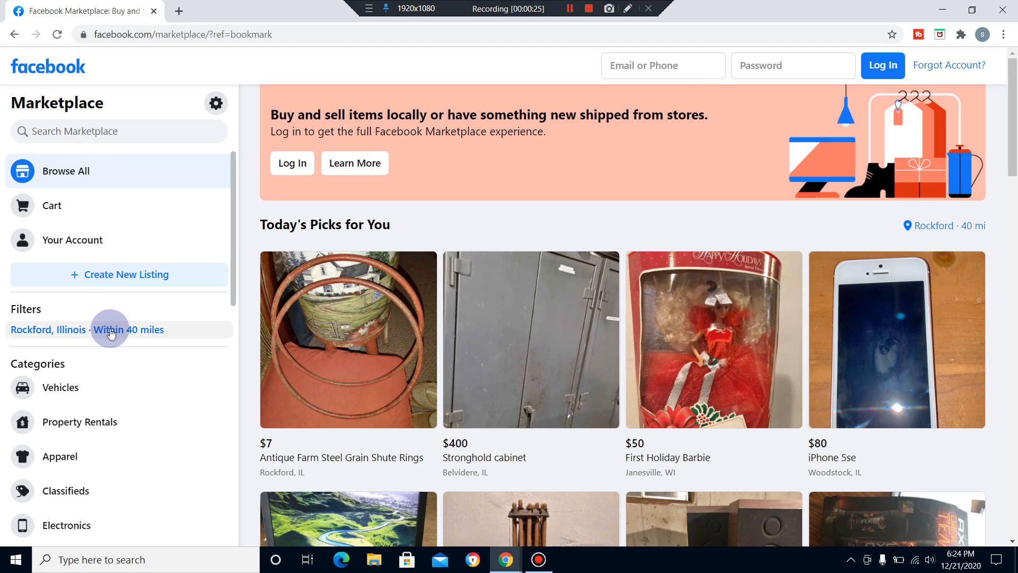
# Change the Rockford, Illinois location filter's radius to 500 miles and apply it.
pyautogui.click(88, 329)
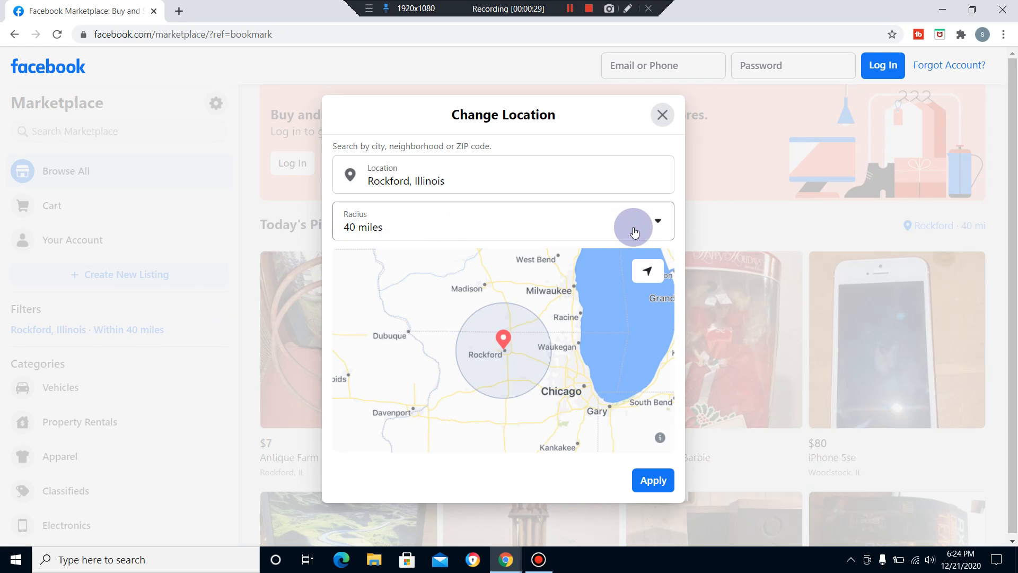
pyautogui.click(657, 220)
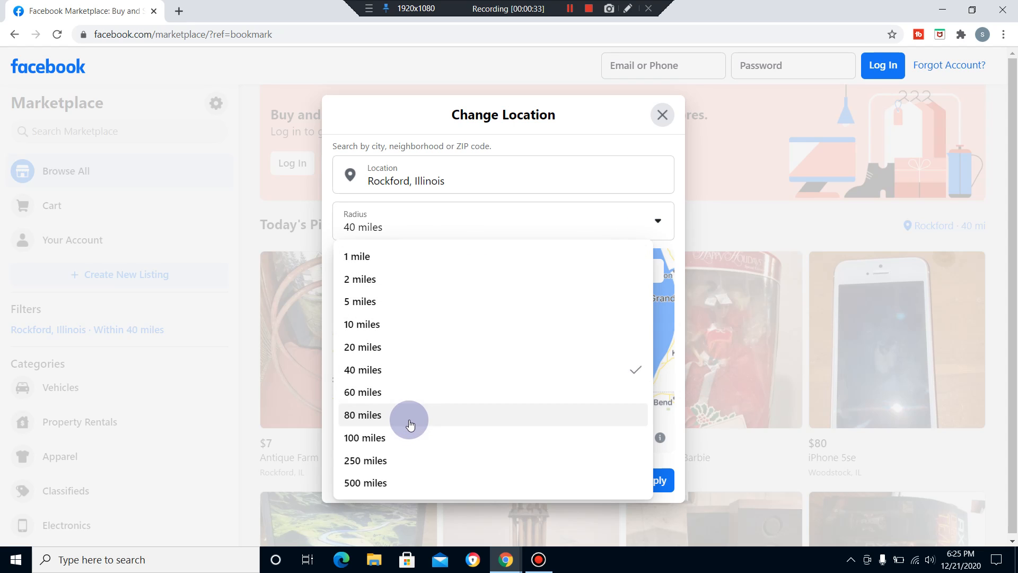
pyautogui.click(365, 483)
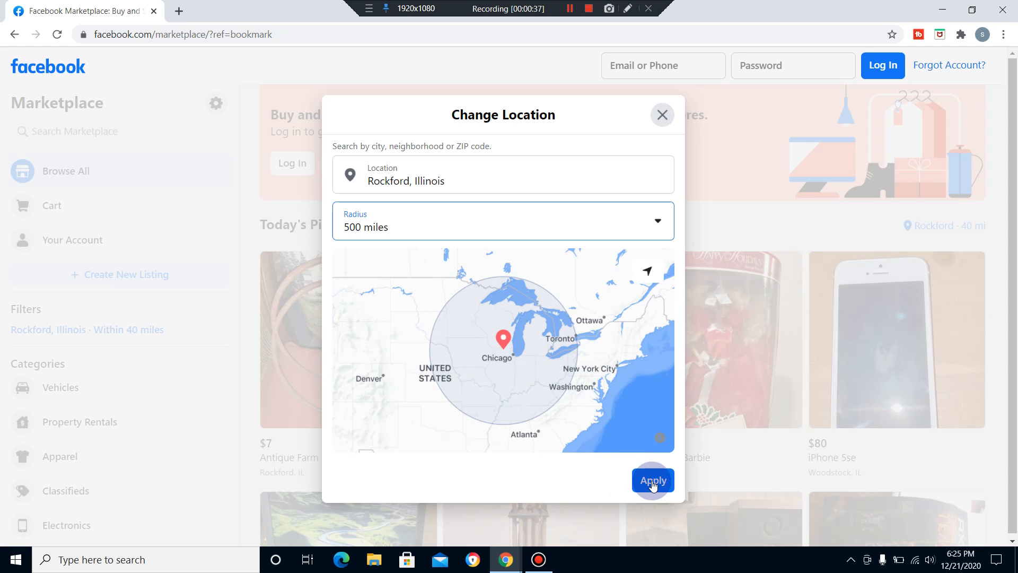
pyautogui.click(652, 481)
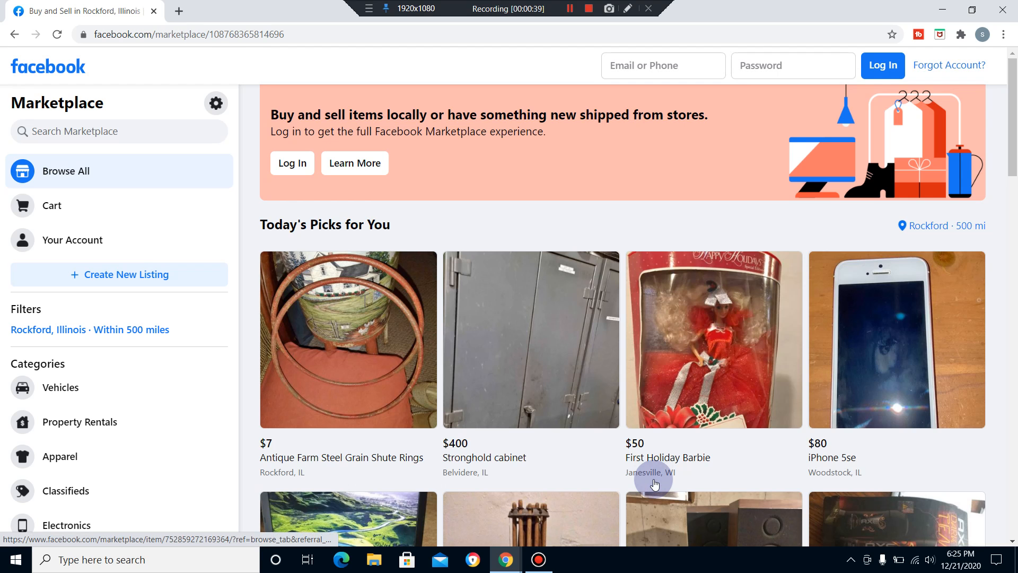
pyautogui.moveTo(265, 208)
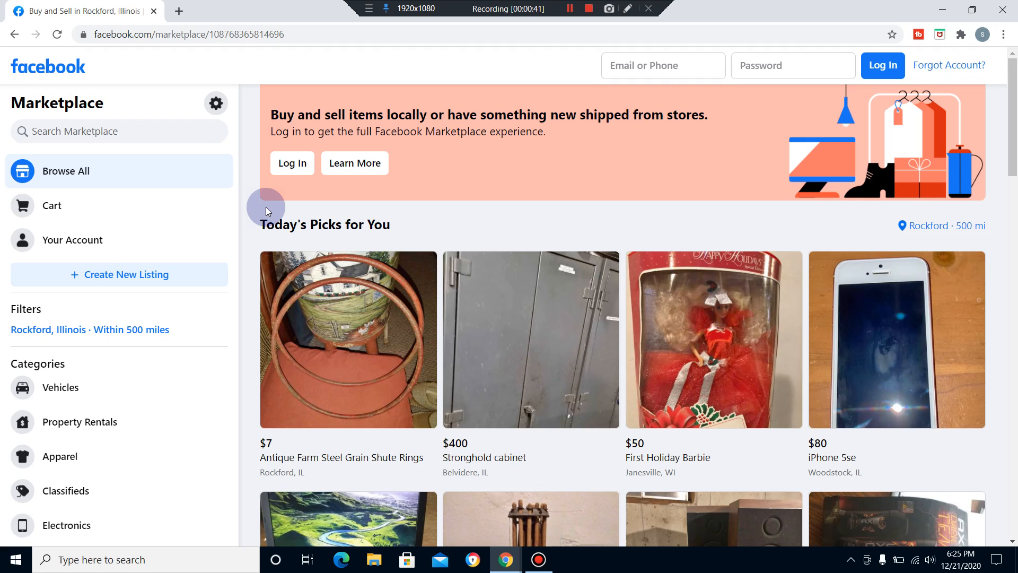